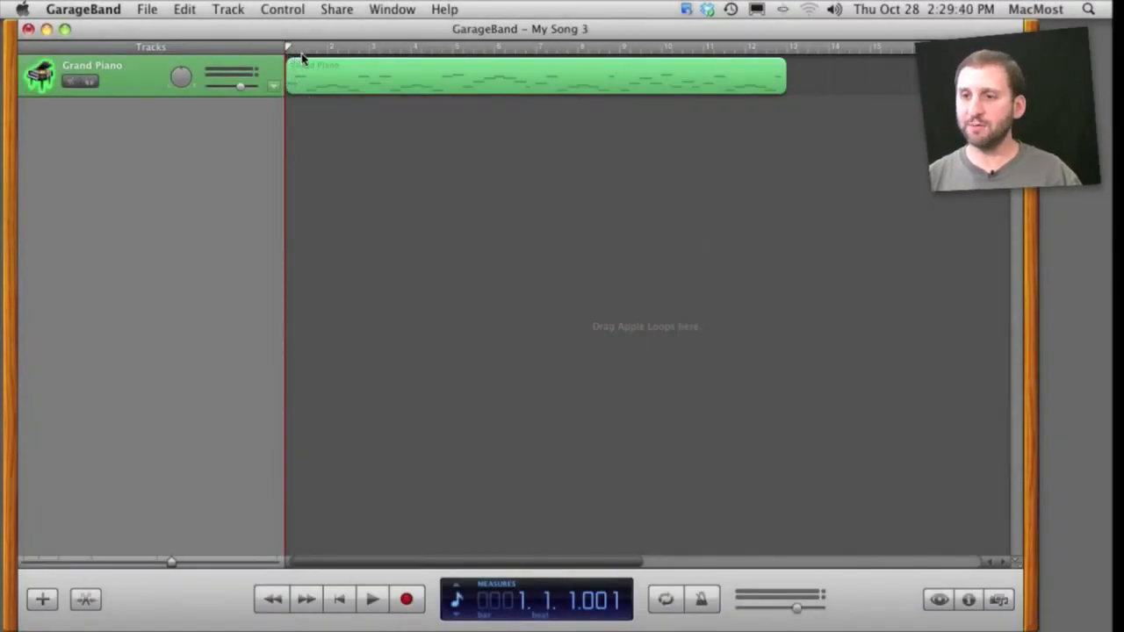
# Rewind to the song start and play through the Grand Piano recording
pyautogui.click(373, 601)
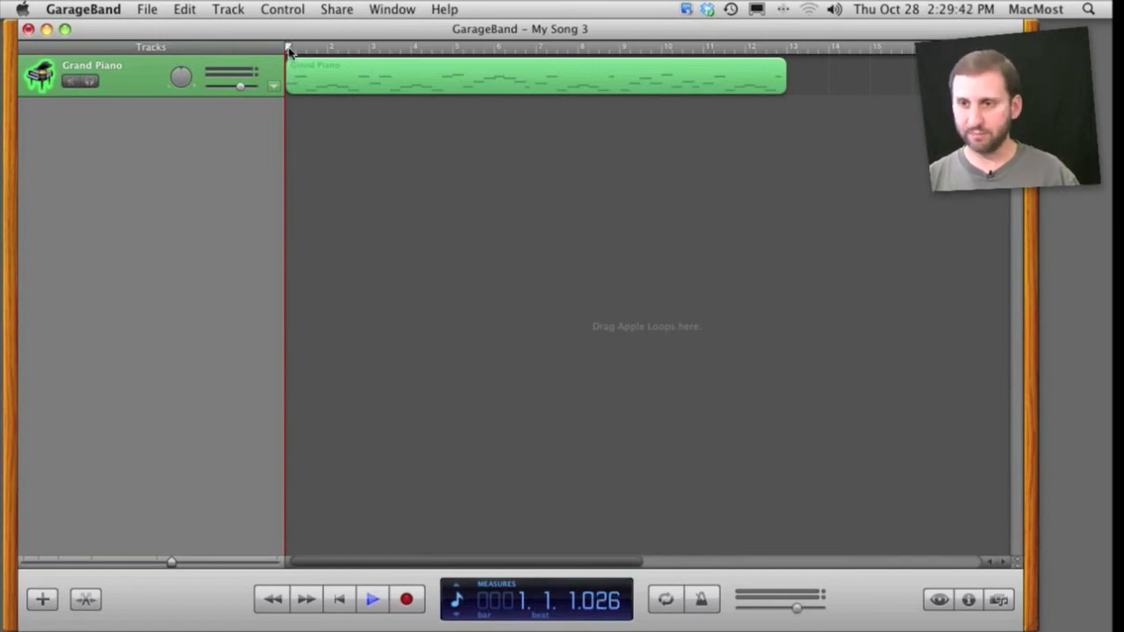
pyautogui.click(374, 601)
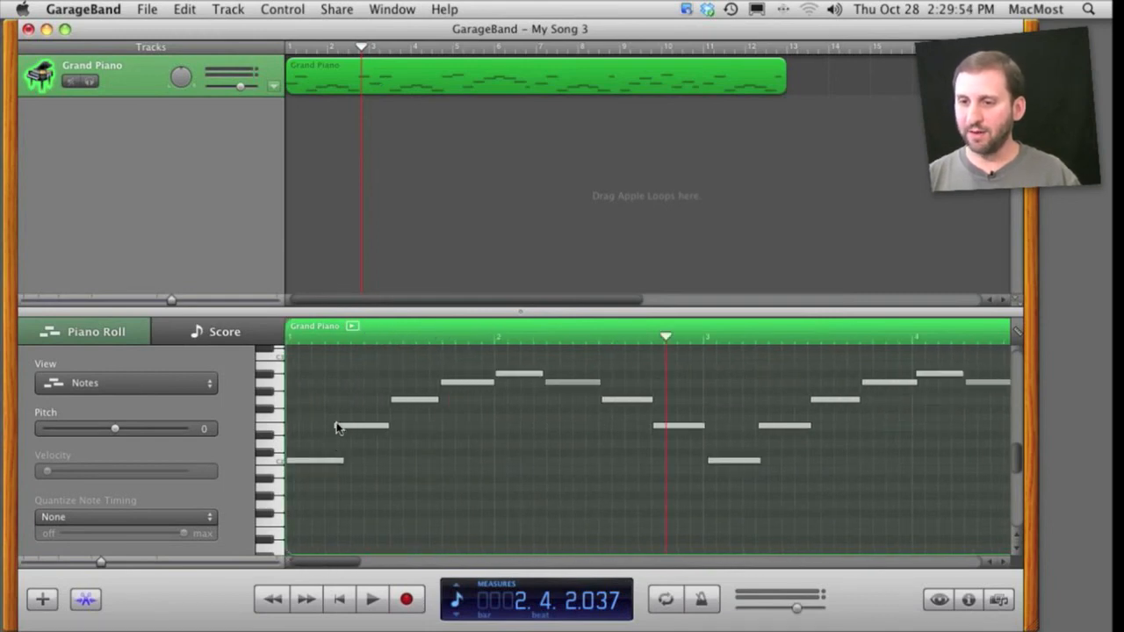
pyautogui.moveTo(399, 406)
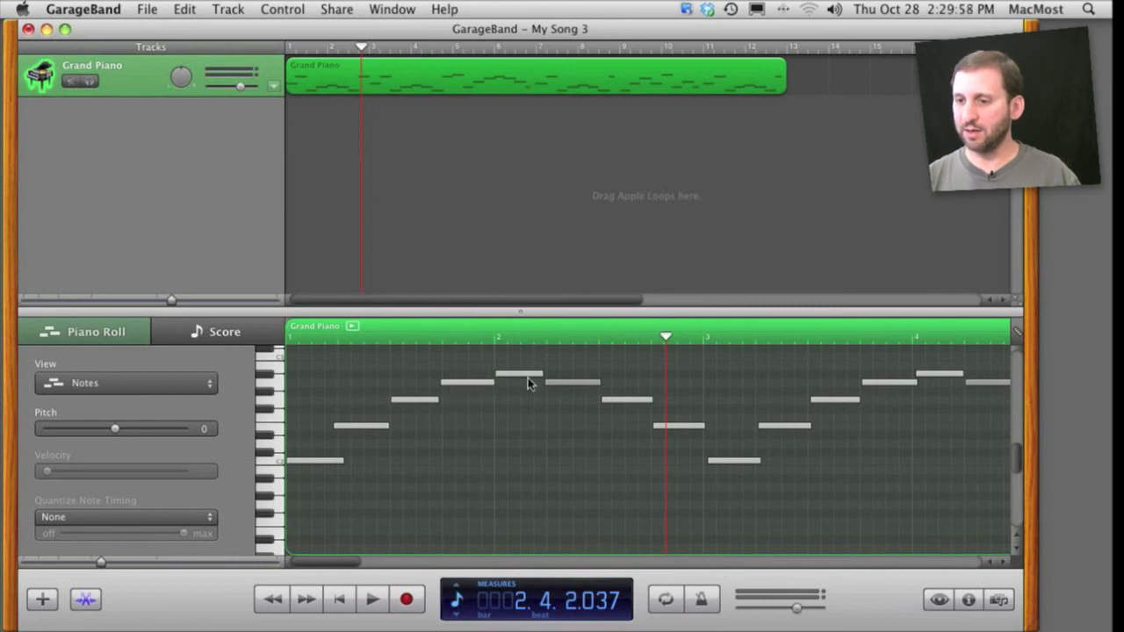
pyautogui.moveTo(418, 467)
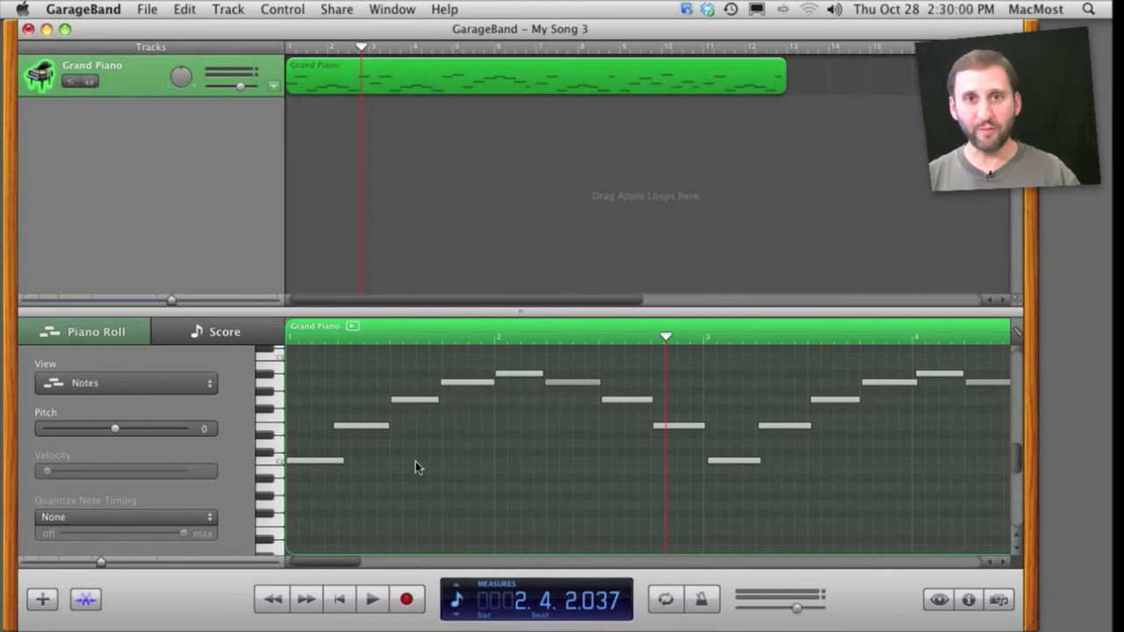
pyautogui.moveTo(582, 434)
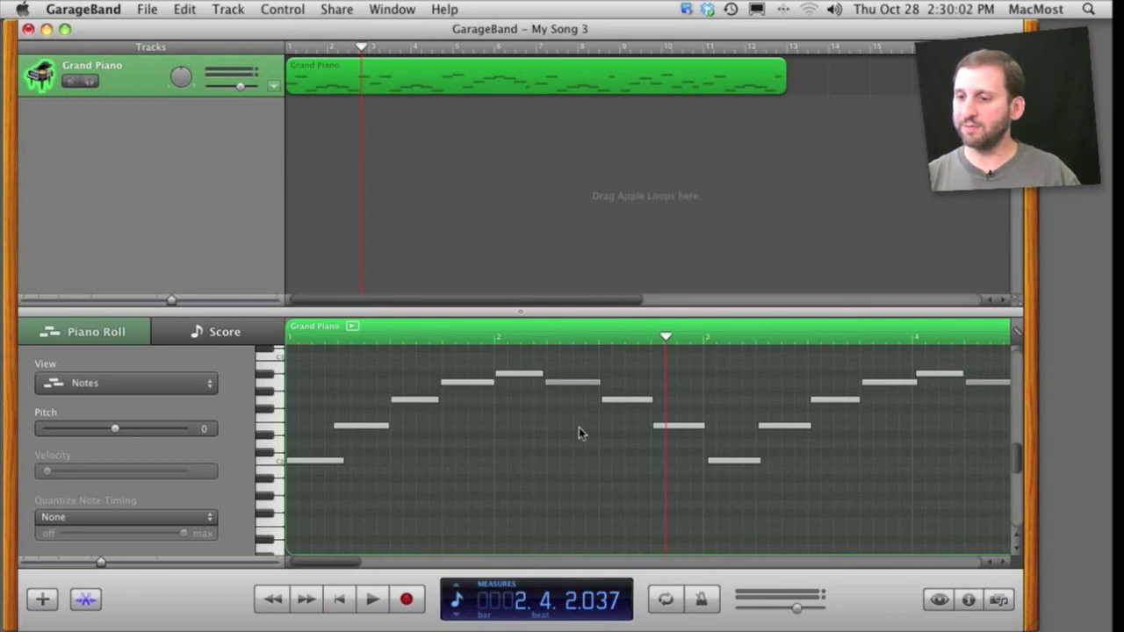
pyautogui.moveTo(414, 415)
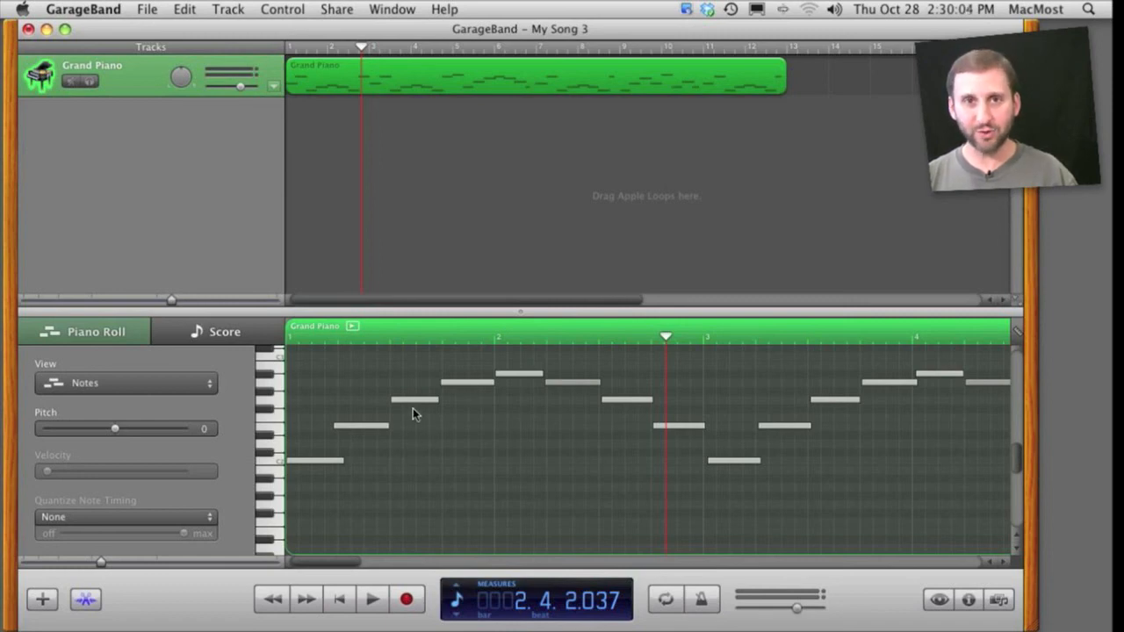
# Find the Chicago Blues Drumset 01 loop under All Drums via a 'blues' search and drop it into the song
pyautogui.click(943, 601)
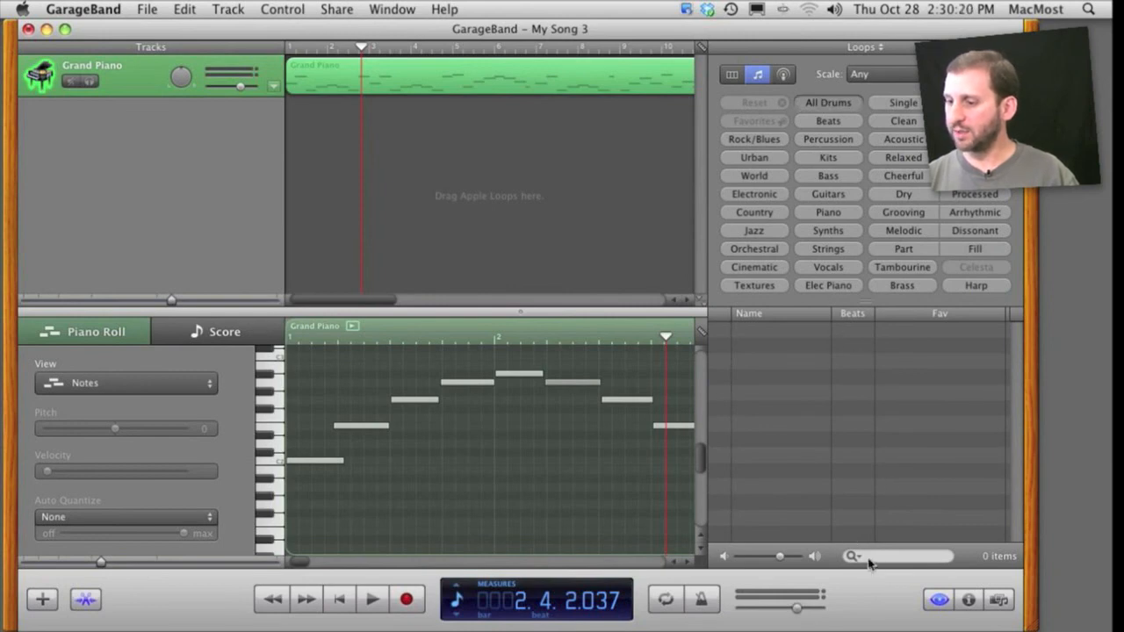
pyautogui.click(827, 102)
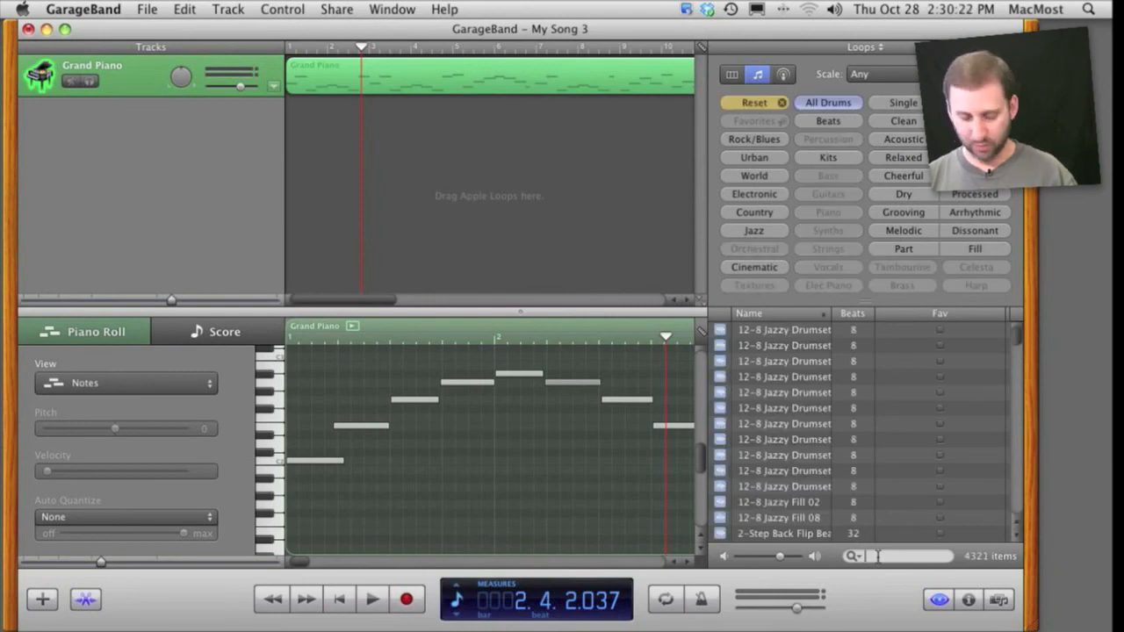
pyautogui.write('blues')
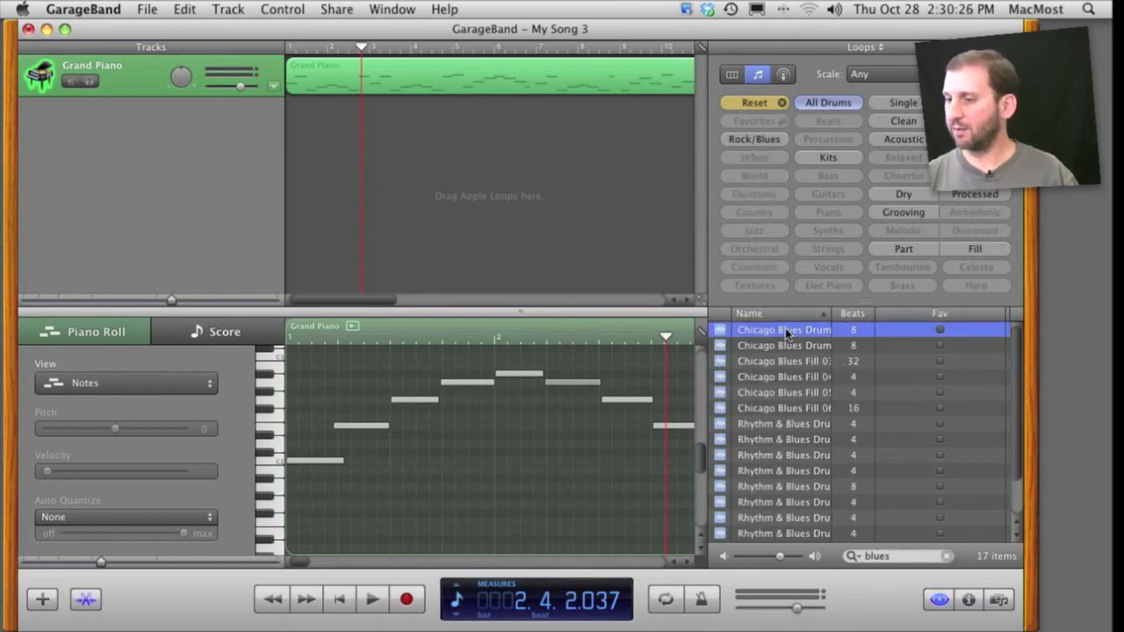
pyautogui.moveTo(783, 330); pyautogui.dragTo(411, 119)
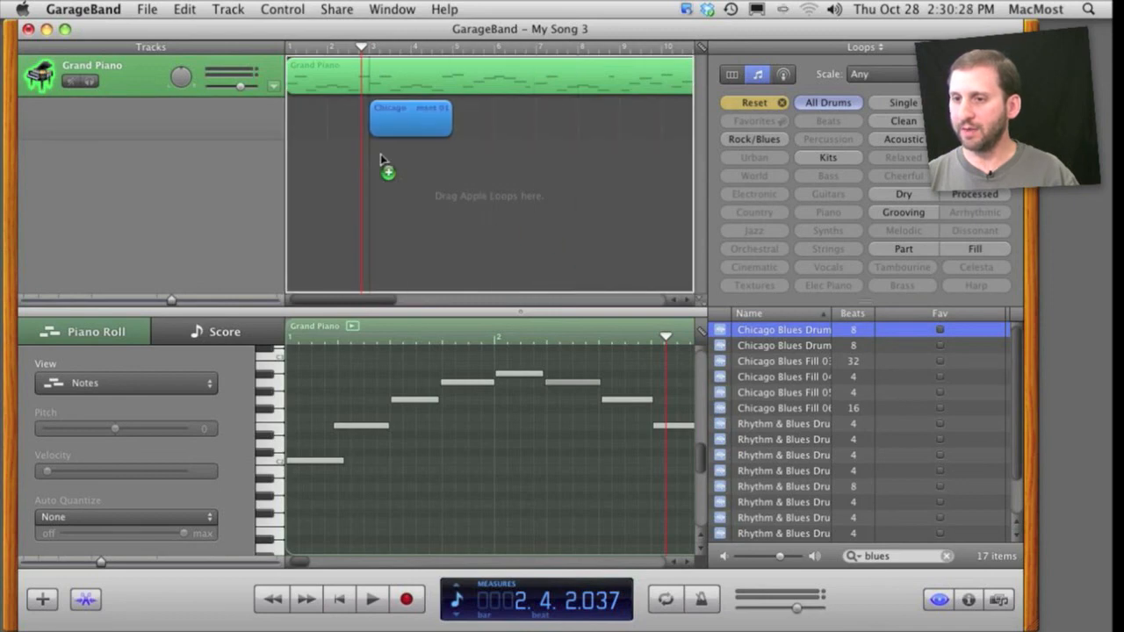
# Extend the Chicago Blues drum loop so it repeats along the length of the piano part
pyautogui.moveTo(411, 119); pyautogui.dragTo(327, 120)
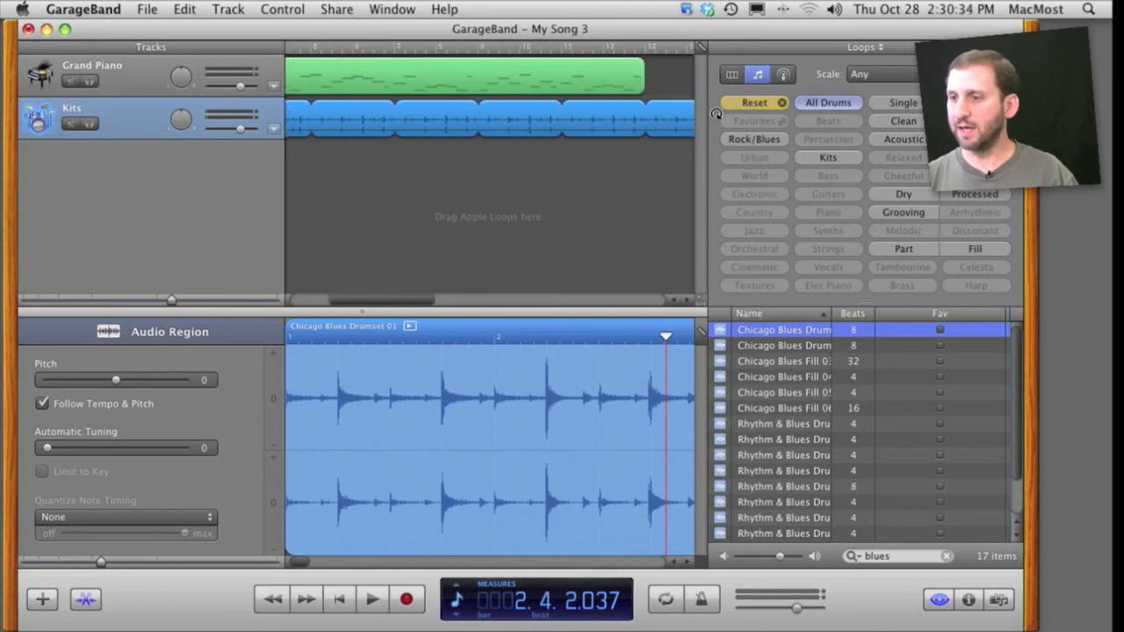
pyautogui.moveTo(667, 114); pyautogui.dragTo(527, 114)
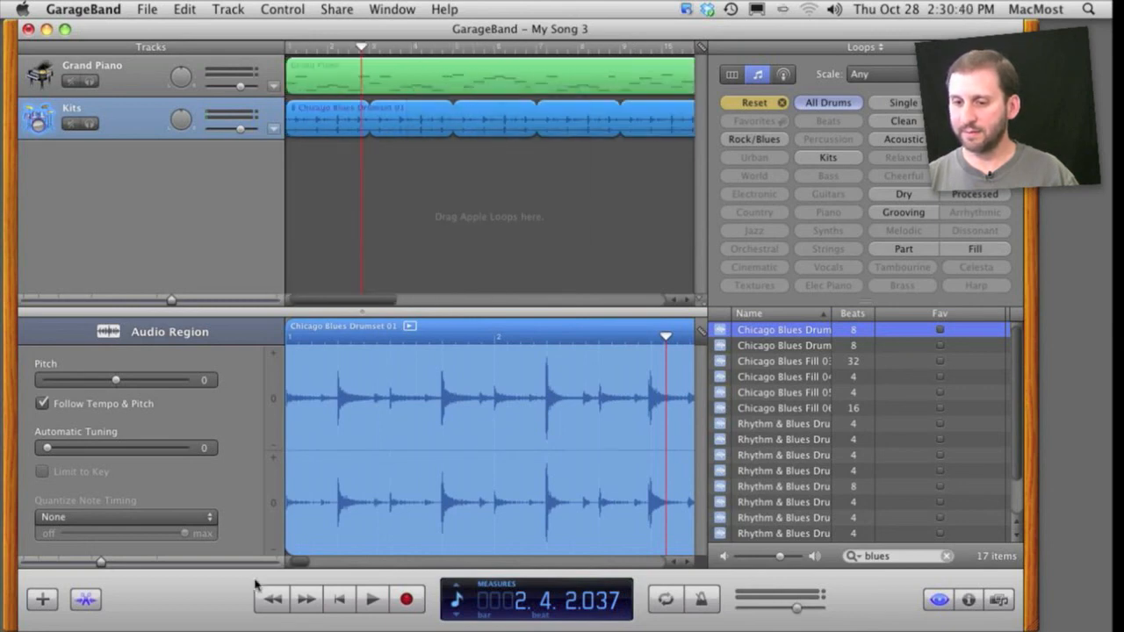
# Play the piano and drums together and zoom the timeline out to show more measures
pyautogui.click(373, 601)
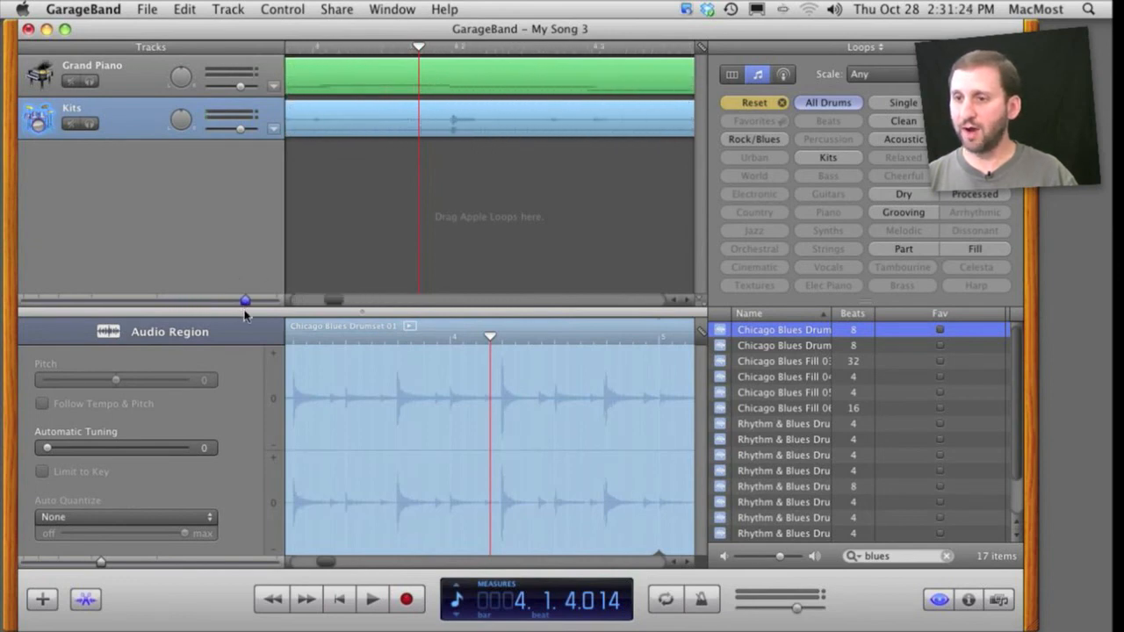
pyautogui.moveTo(246, 300); pyautogui.dragTo(277, 300)
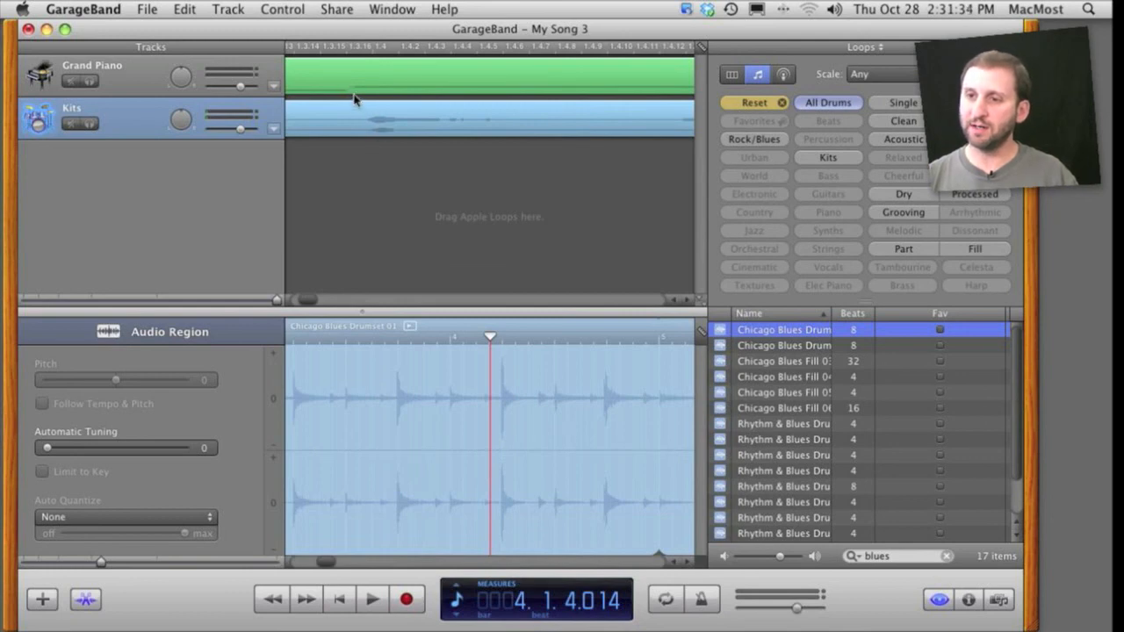
pyautogui.moveTo(330, 92)
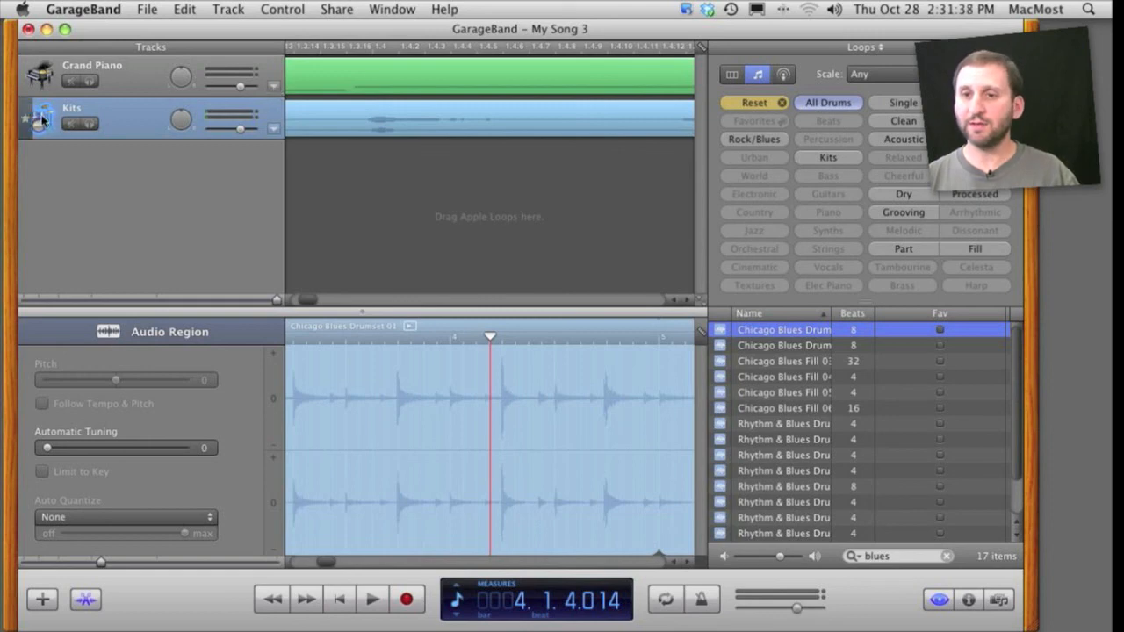
# Reactivate the Kits drum track, then play from the beginning and stop to check it
pyautogui.click(40, 404)
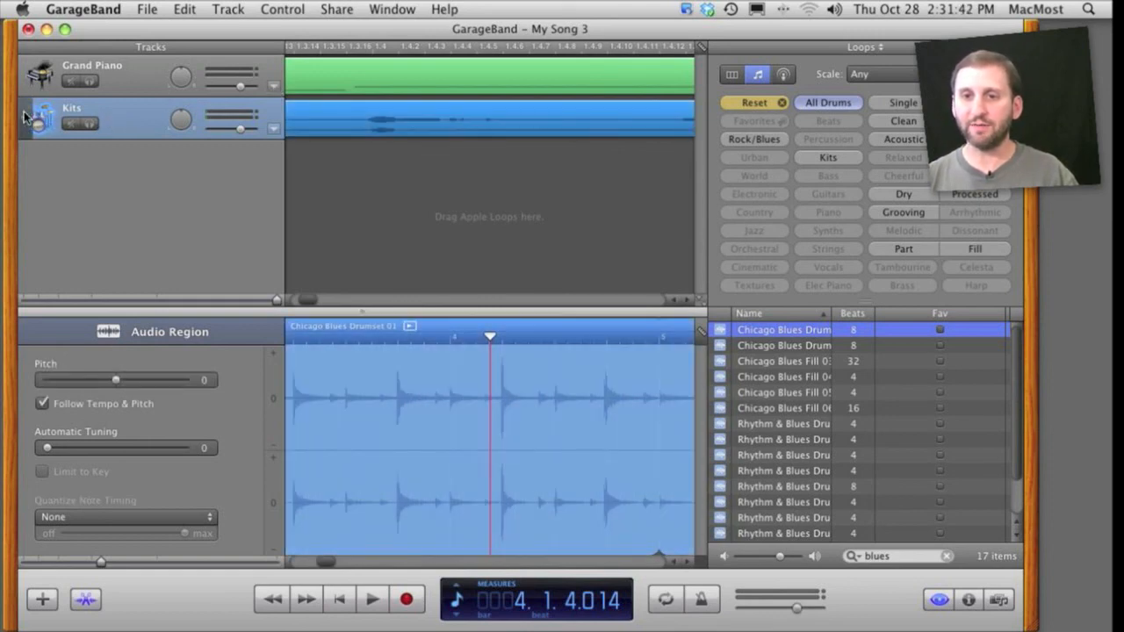
pyautogui.moveTo(42, 121)
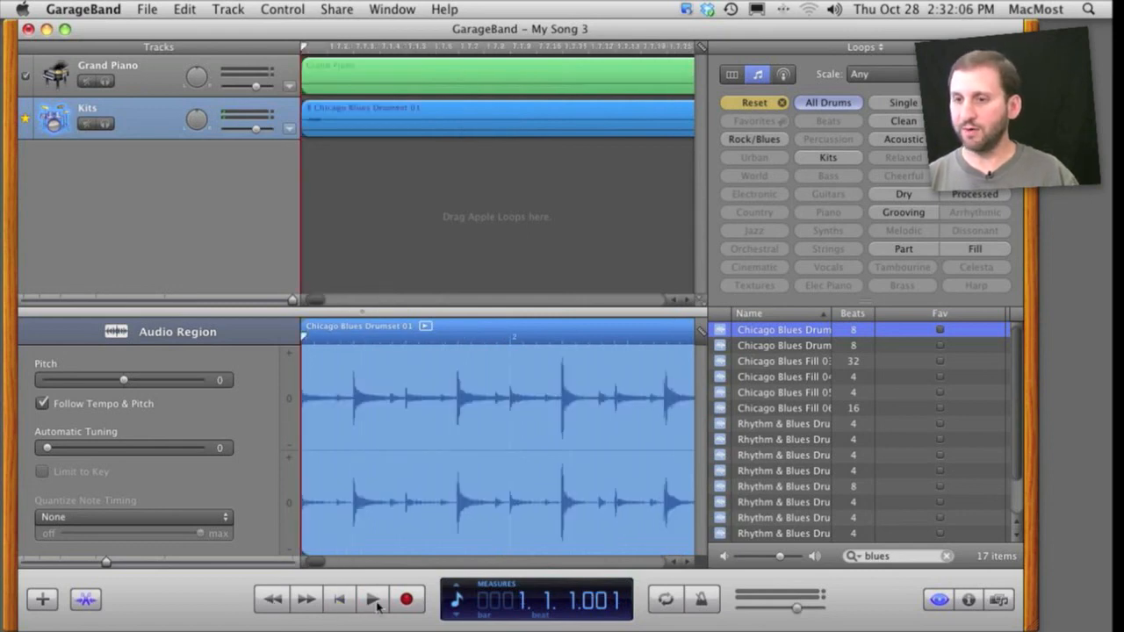
pyautogui.click(369, 601)
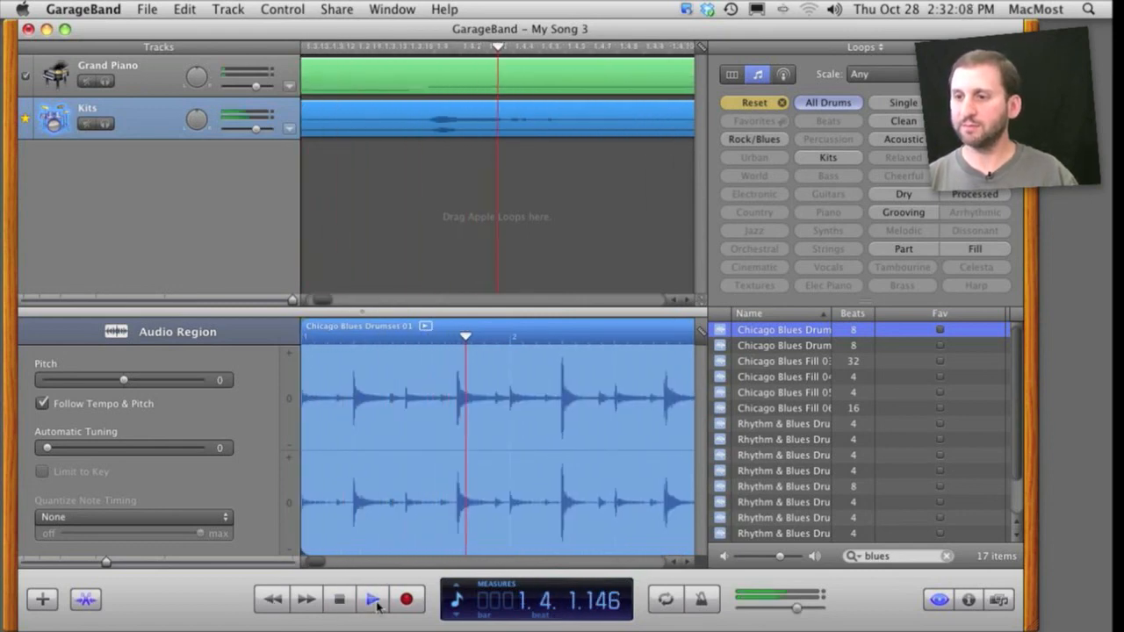
pyautogui.click(372, 601)
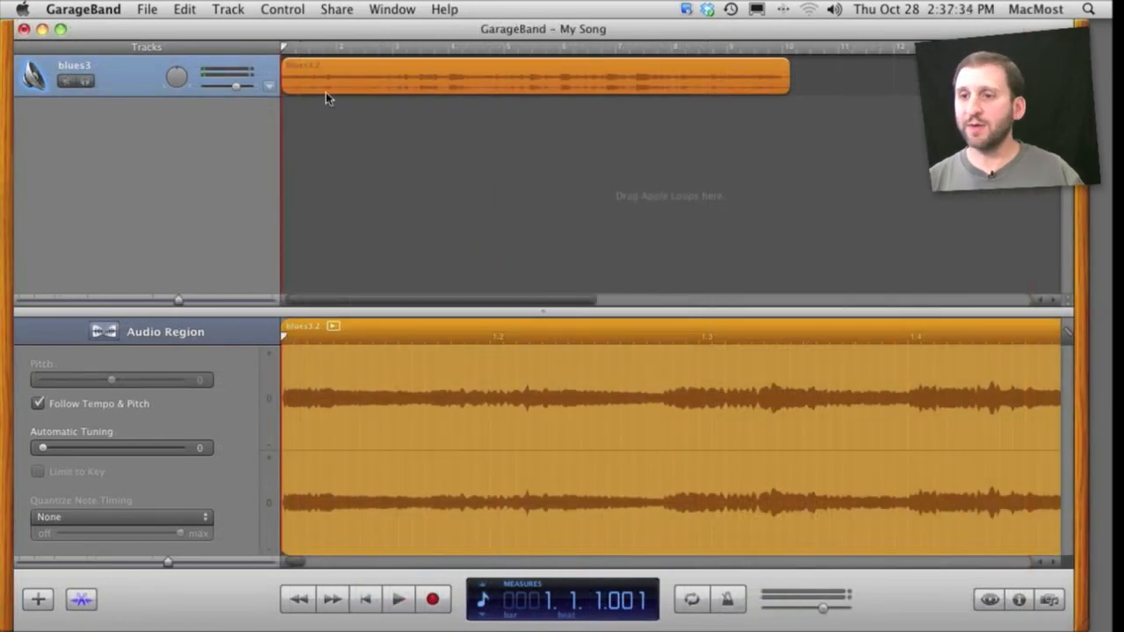
pyautogui.moveTo(286, 44)
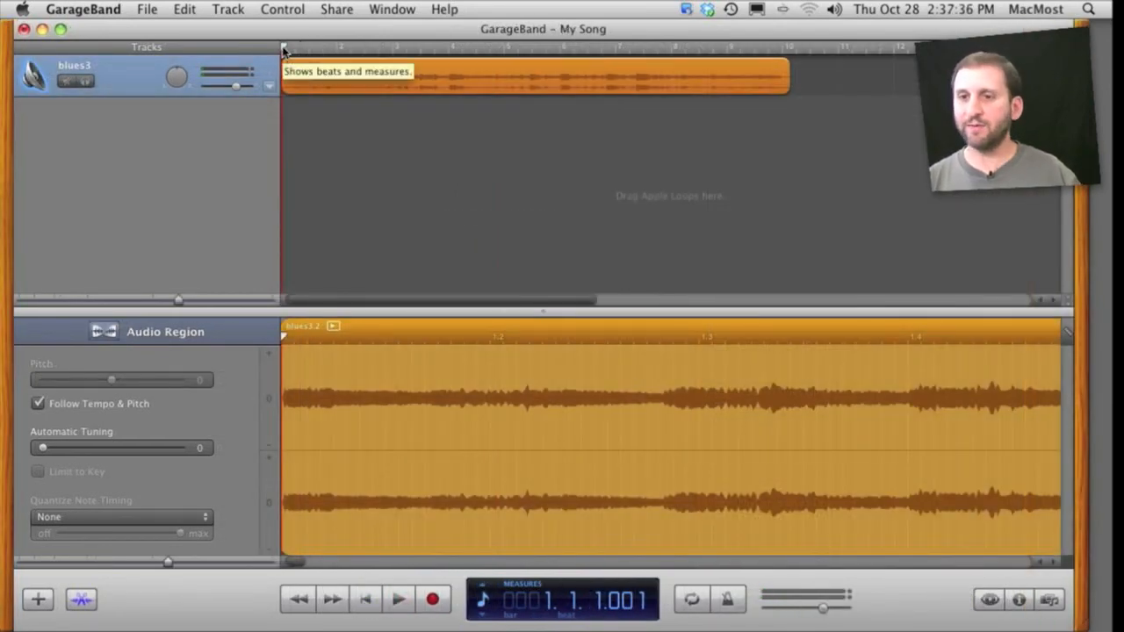
# Play the blues recording and drag a flex marker to shift one piano note's timing
pyautogui.click(397, 600)
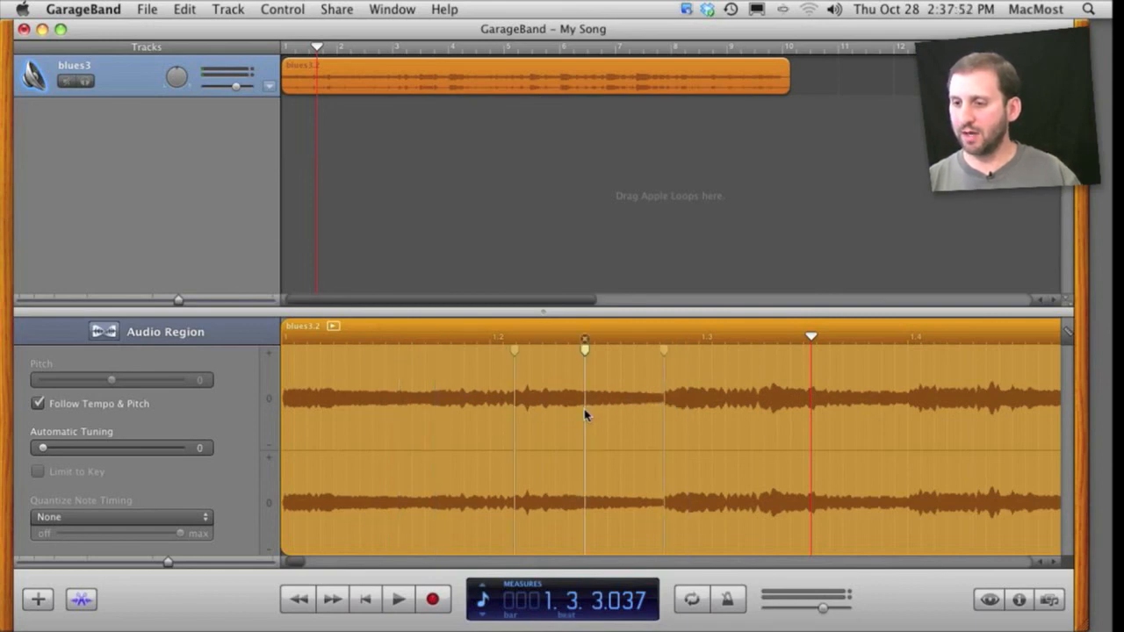
pyautogui.moveTo(586, 416)
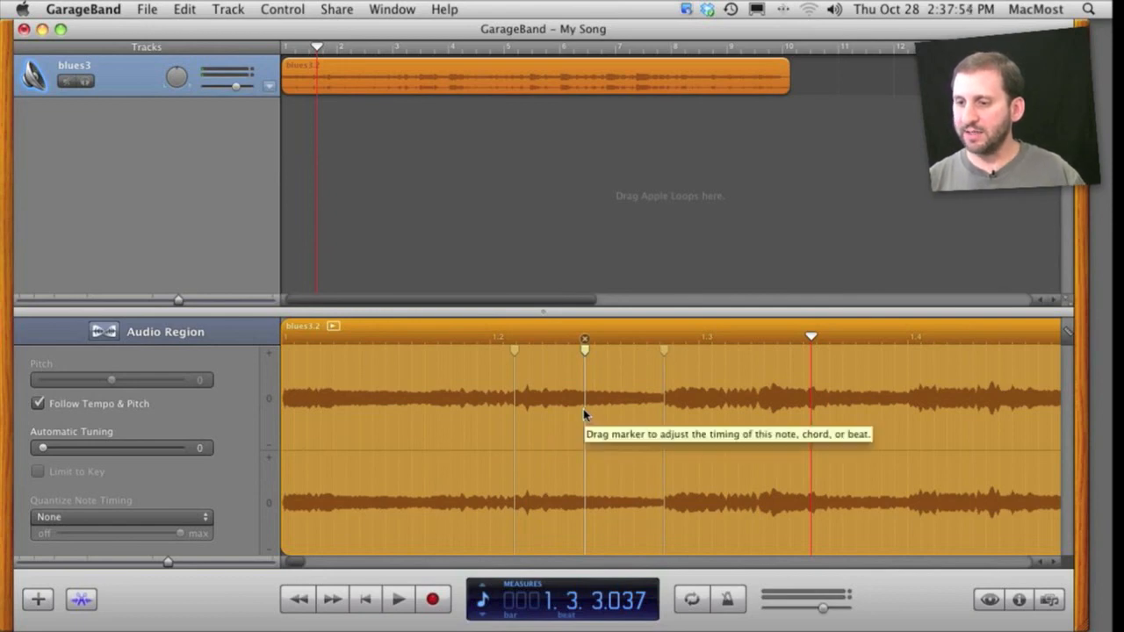
pyautogui.moveTo(583, 349); pyautogui.dragTo(435, 350)
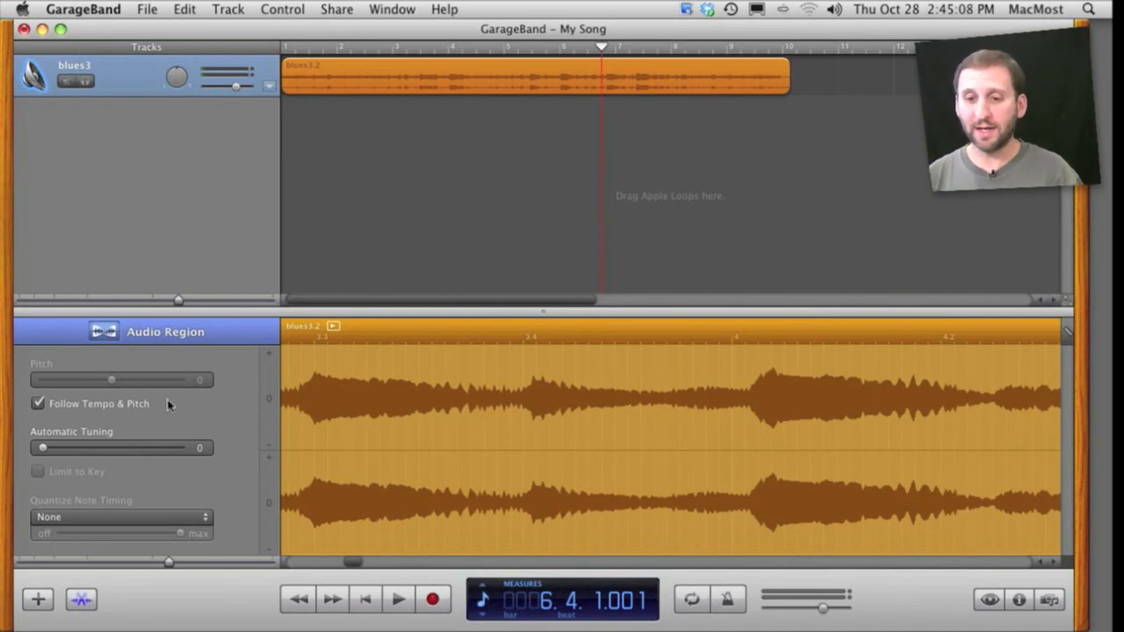
pyautogui.moveTo(330, 460)
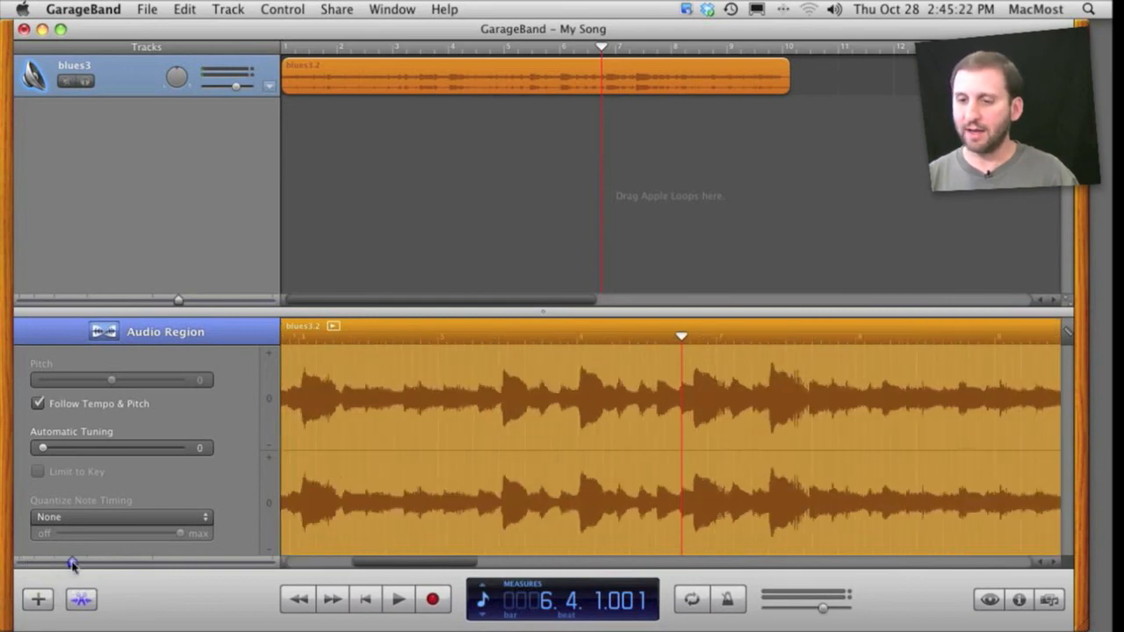
pyautogui.moveTo(72, 562); pyautogui.dragTo(147, 562)
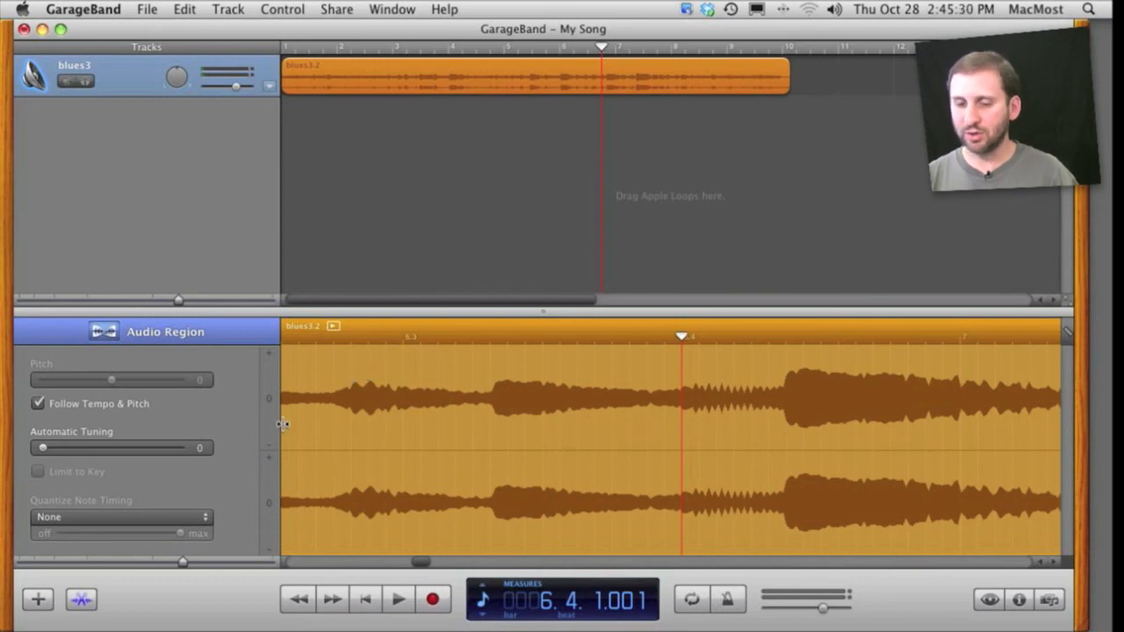
pyautogui.click(120, 517)
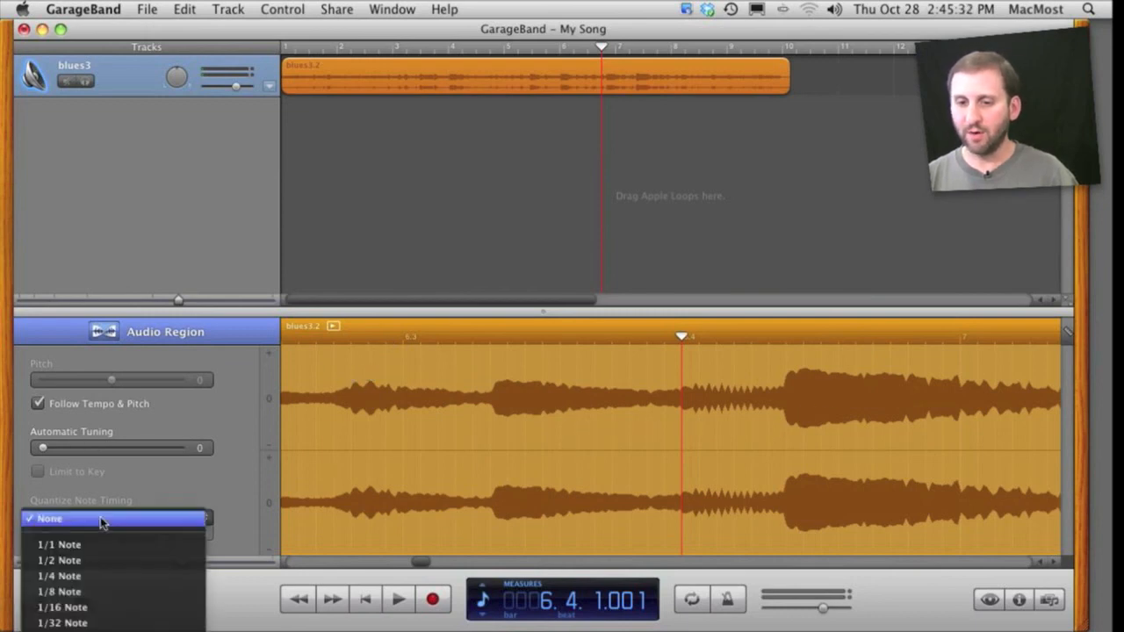
pyautogui.moveTo(101, 606)
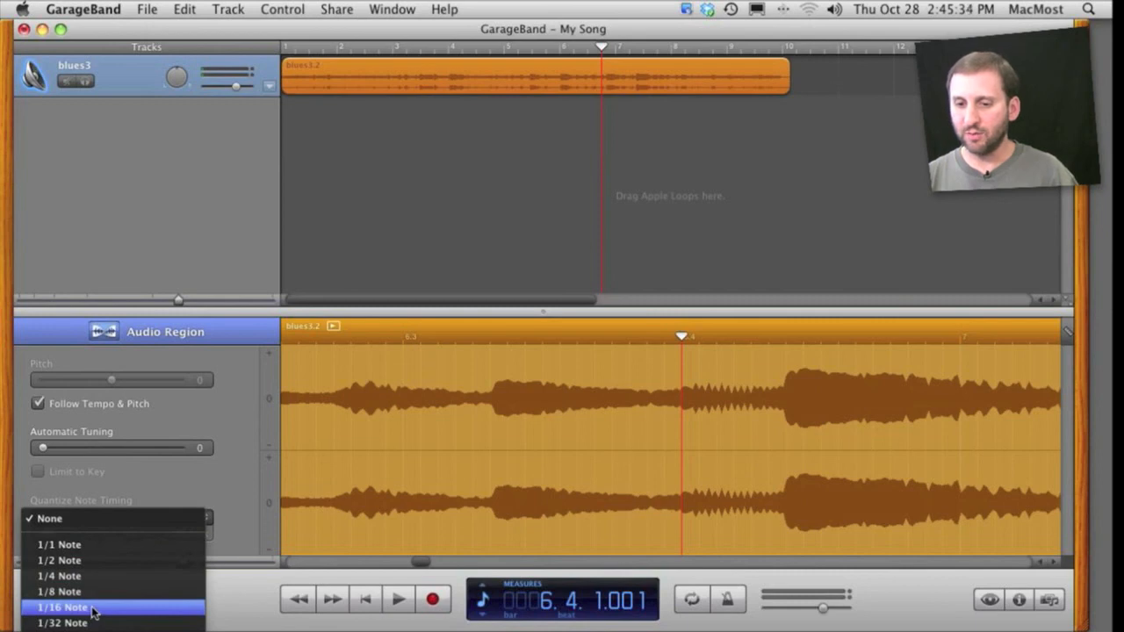
pyautogui.click(62, 608)
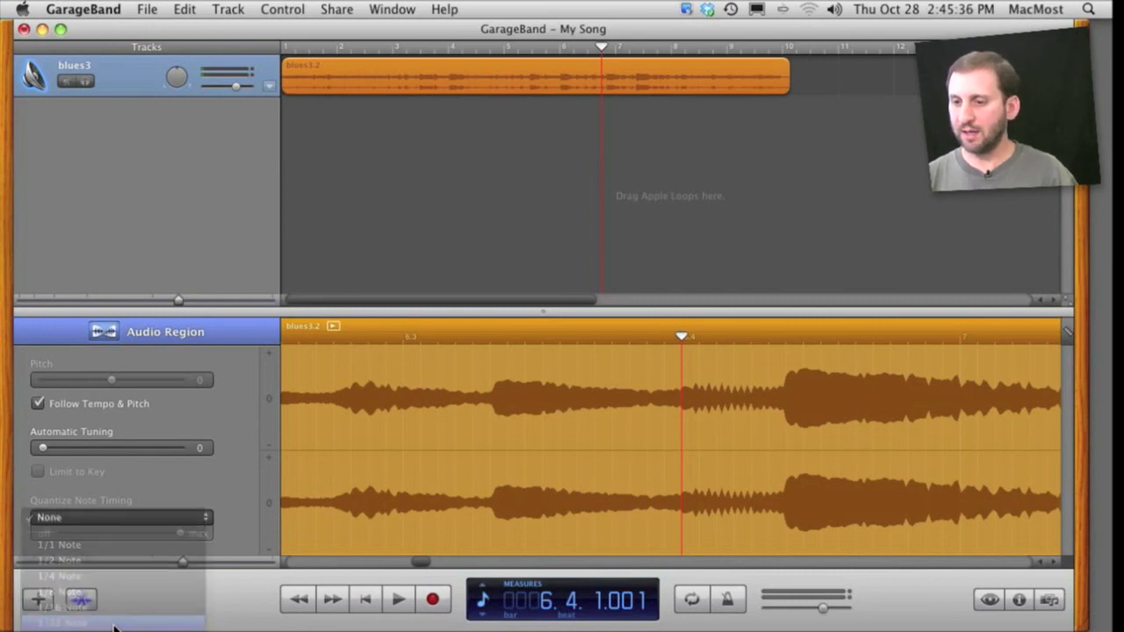
pyautogui.click(105, 624)
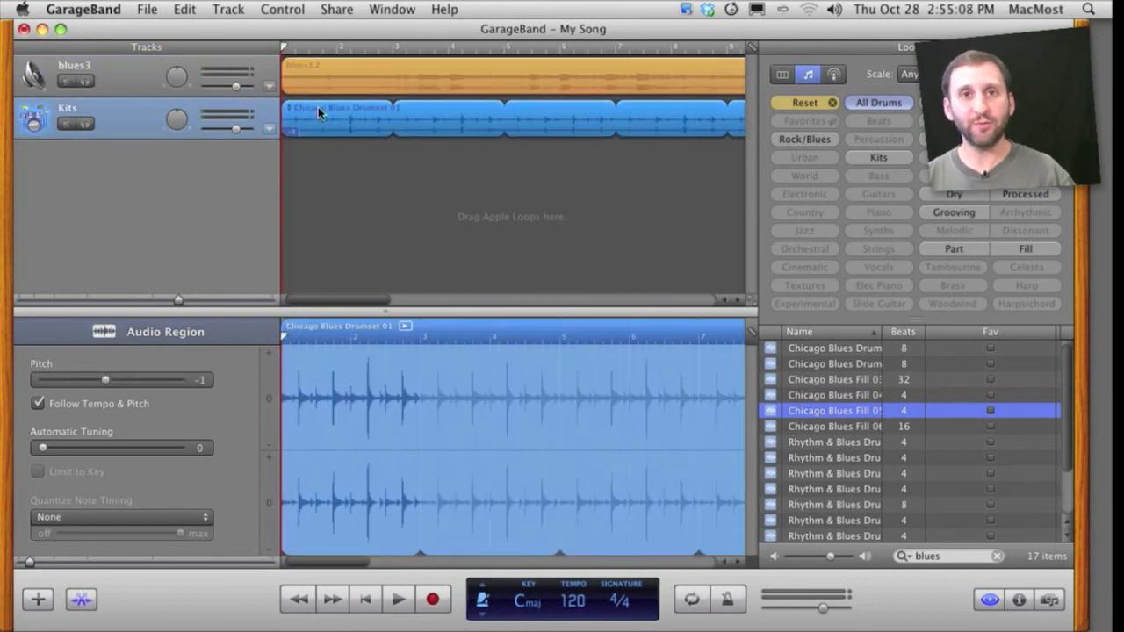
pyautogui.moveTo(353, 166)
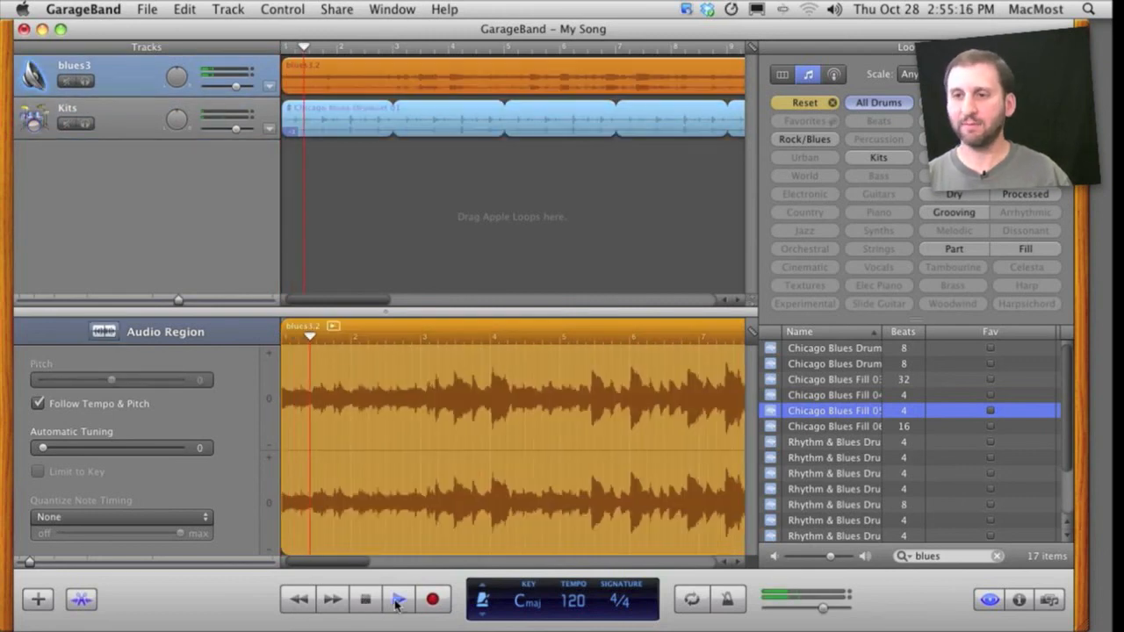
# Stop playback and bring the Chicago Blues Drumset 01 loop into the timeline
pyautogui.click(397, 601)
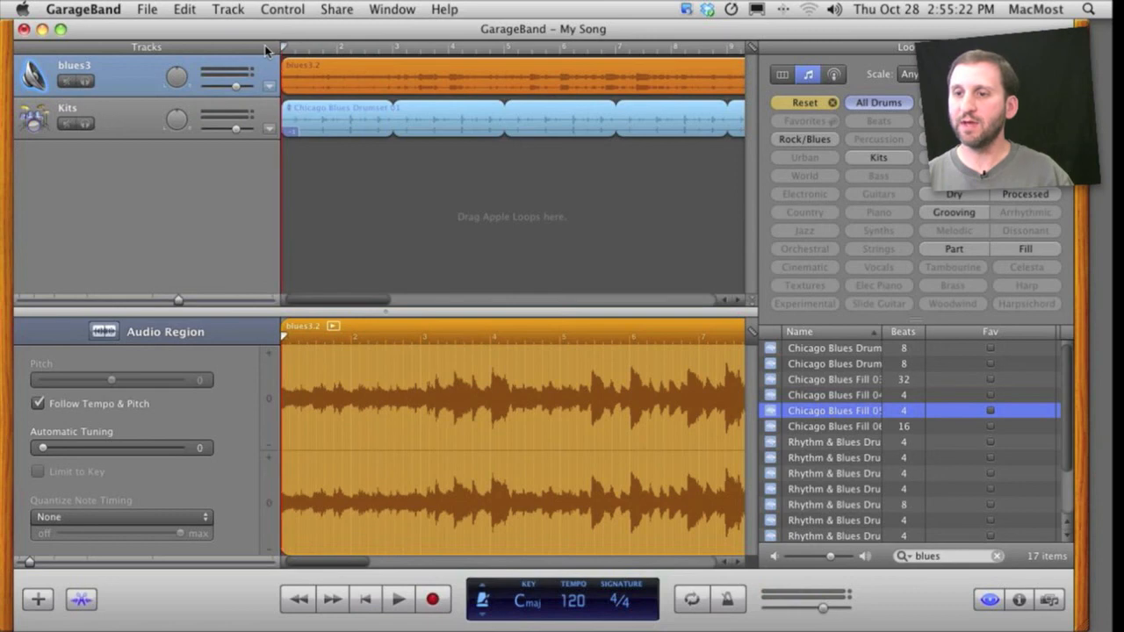
pyautogui.moveTo(355, 299)
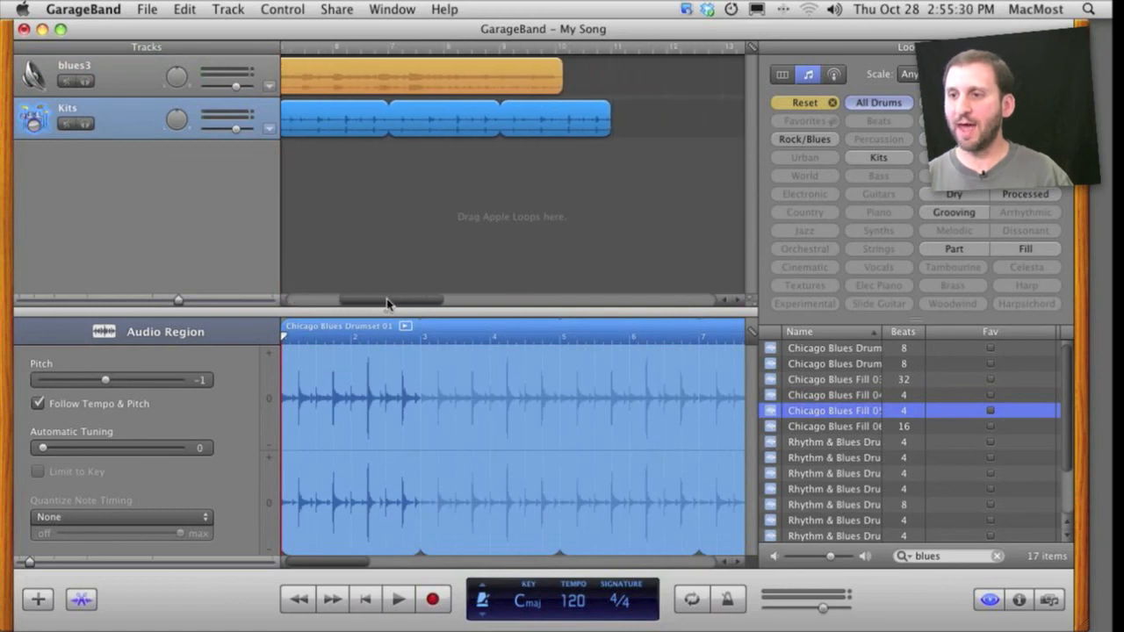
pyautogui.click(422, 77)
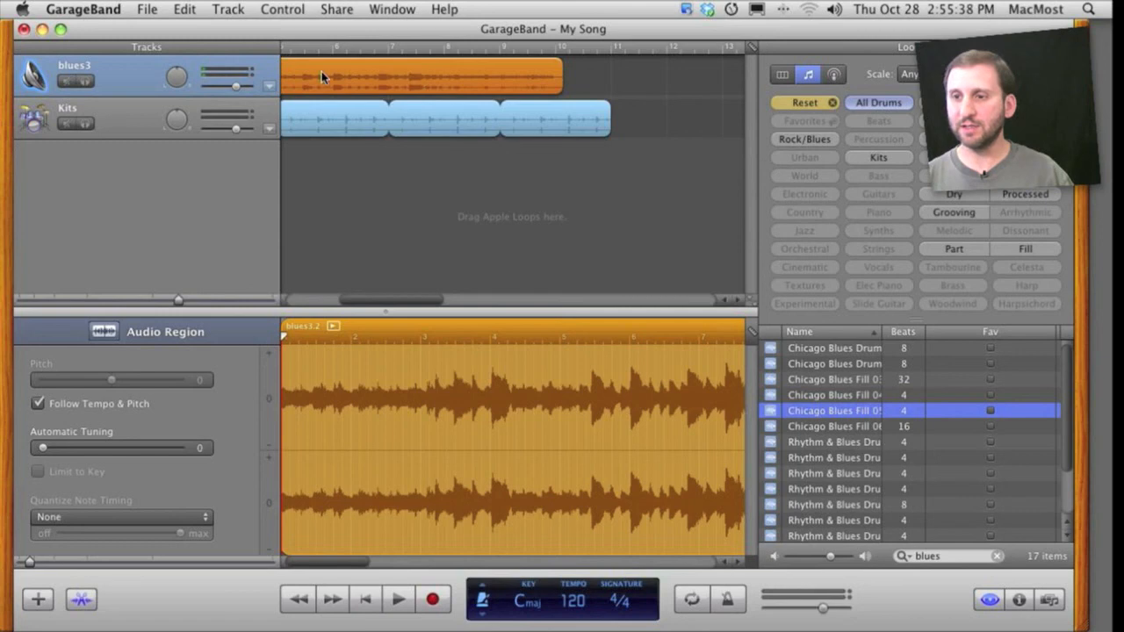
pyautogui.moveTo(151, 437)
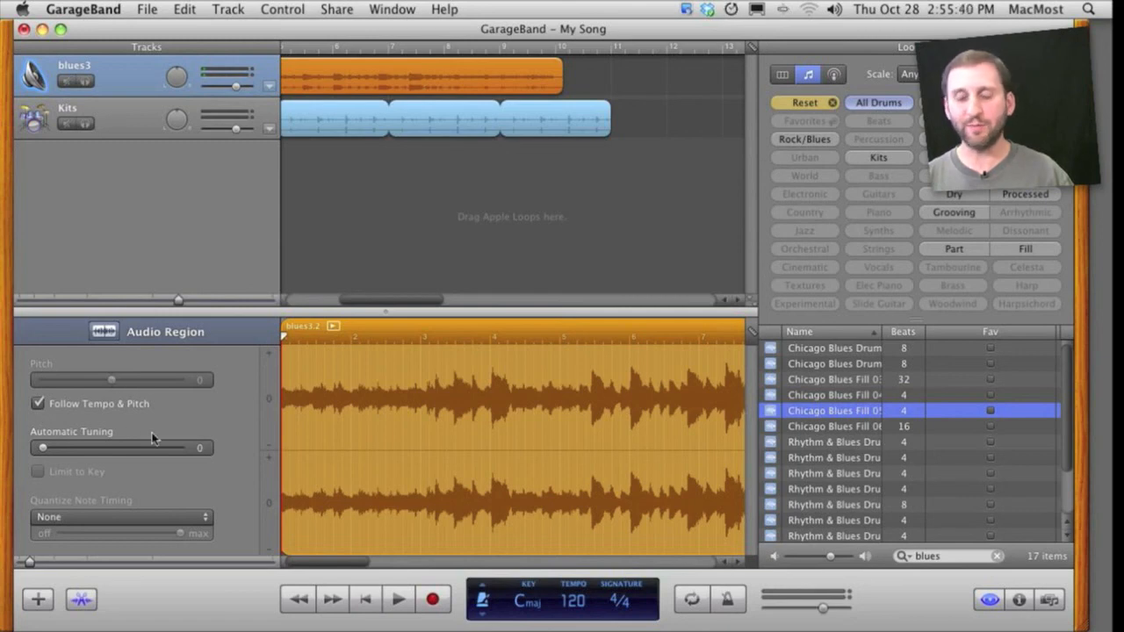
# Lower the project tempo from 120 to 106 and adjust the drum loop region's length to match
pyautogui.click(569, 603)
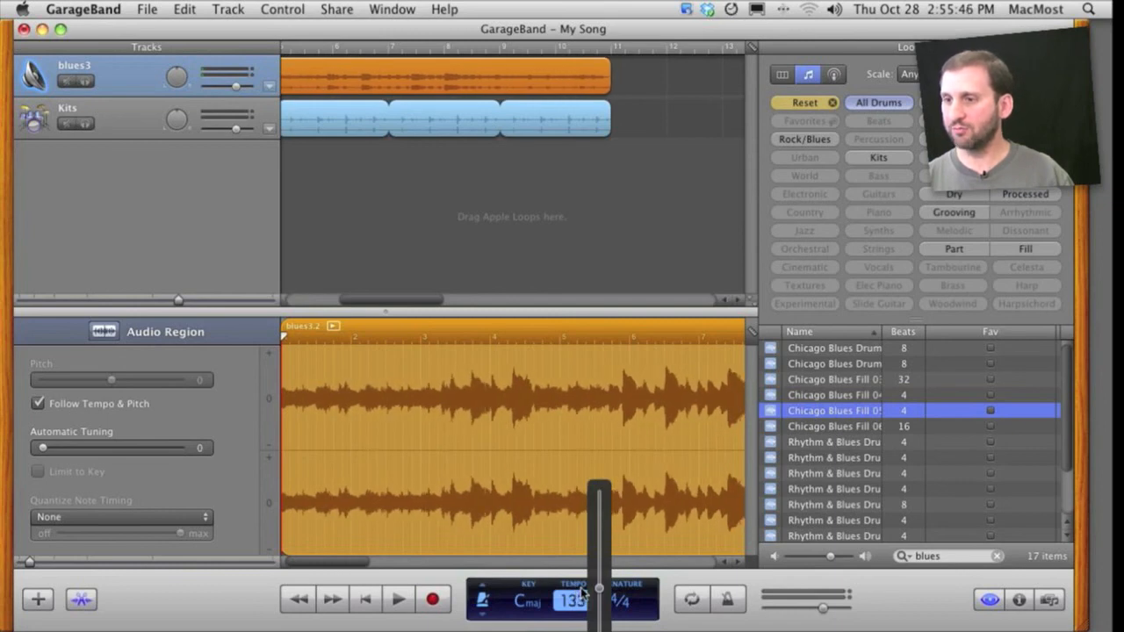
pyautogui.moveTo(573, 600); pyautogui.dragTo(573, 614)
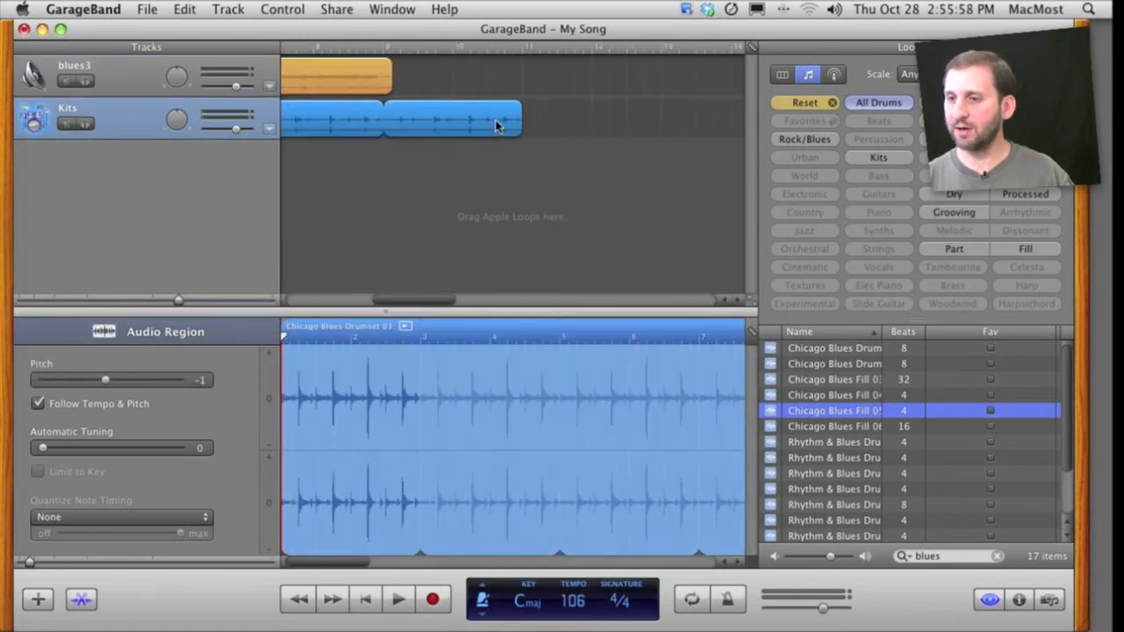
pyautogui.moveTo(518, 119); pyautogui.dragTo(383, 119)
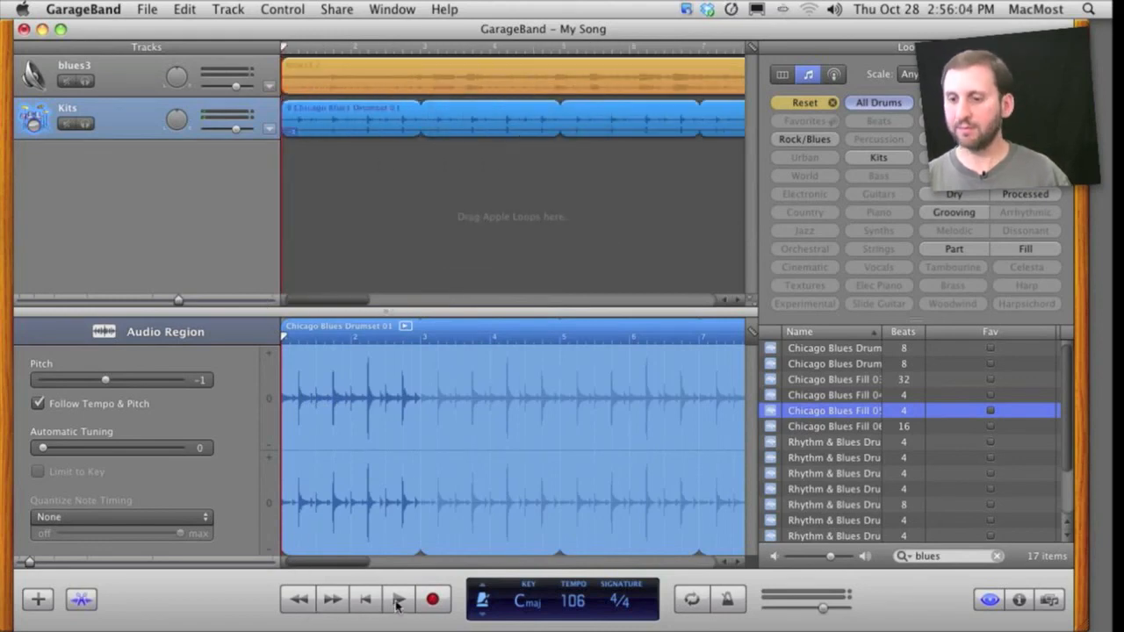
pyautogui.click(393, 601)
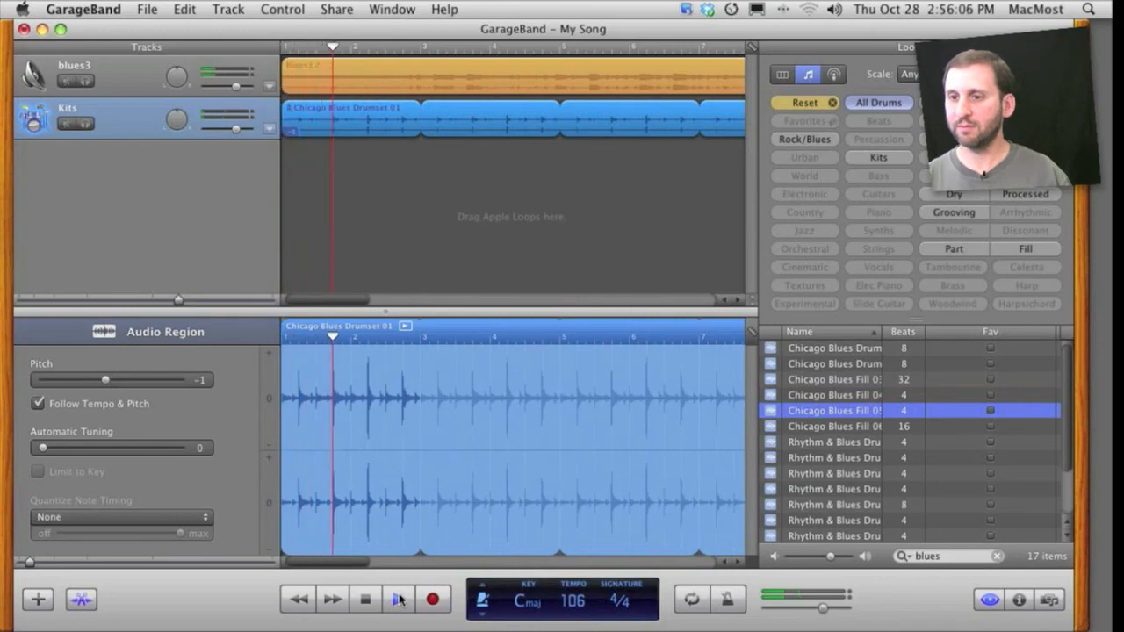
pyautogui.click(397, 601)
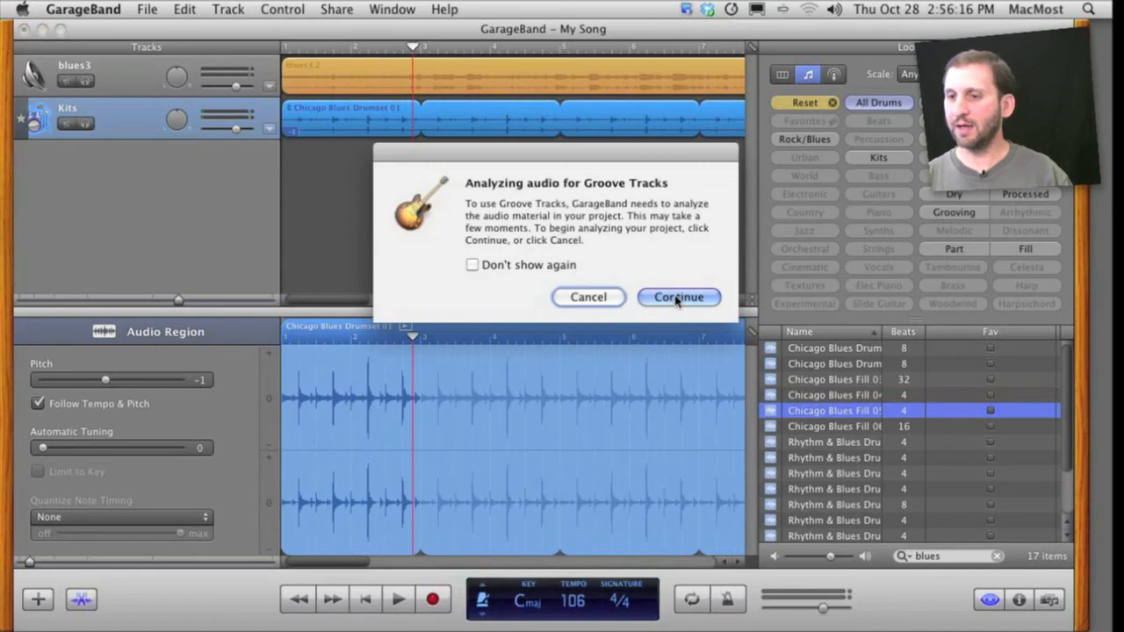
# Continue the Groove Tracks analysis for the Kits track, then play from the beginning
pyautogui.click(678, 297)
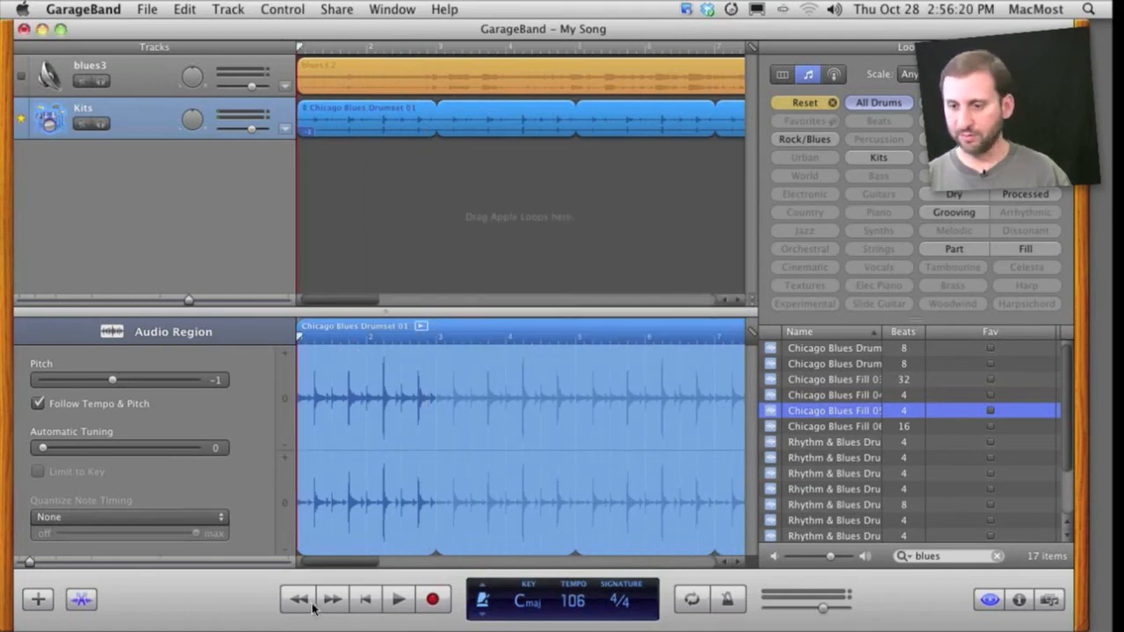
pyautogui.click(397, 599)
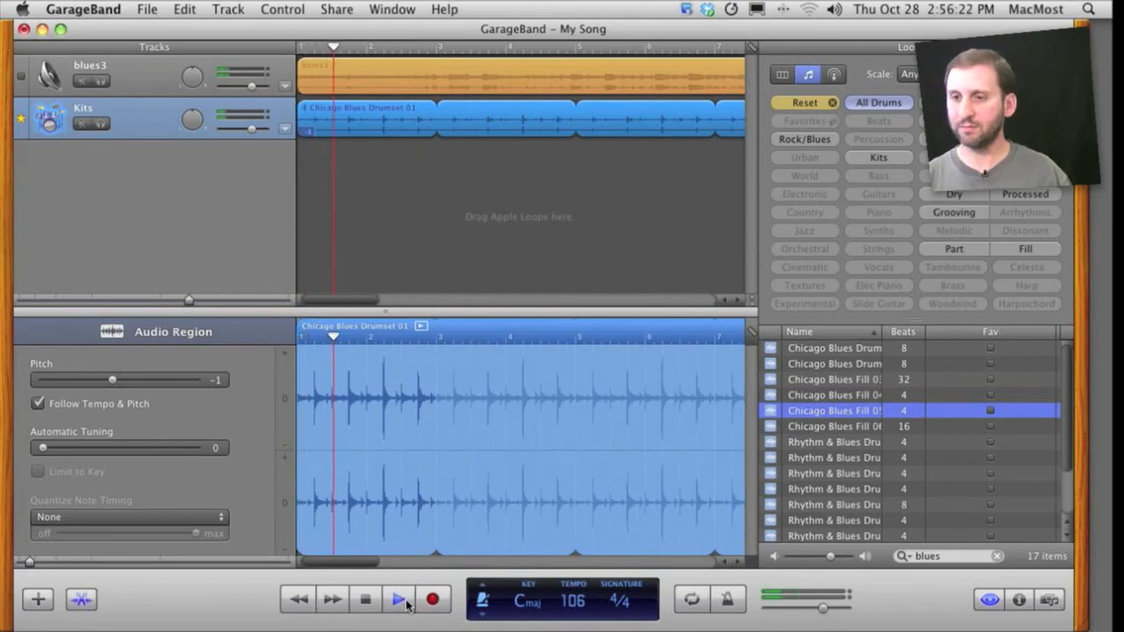